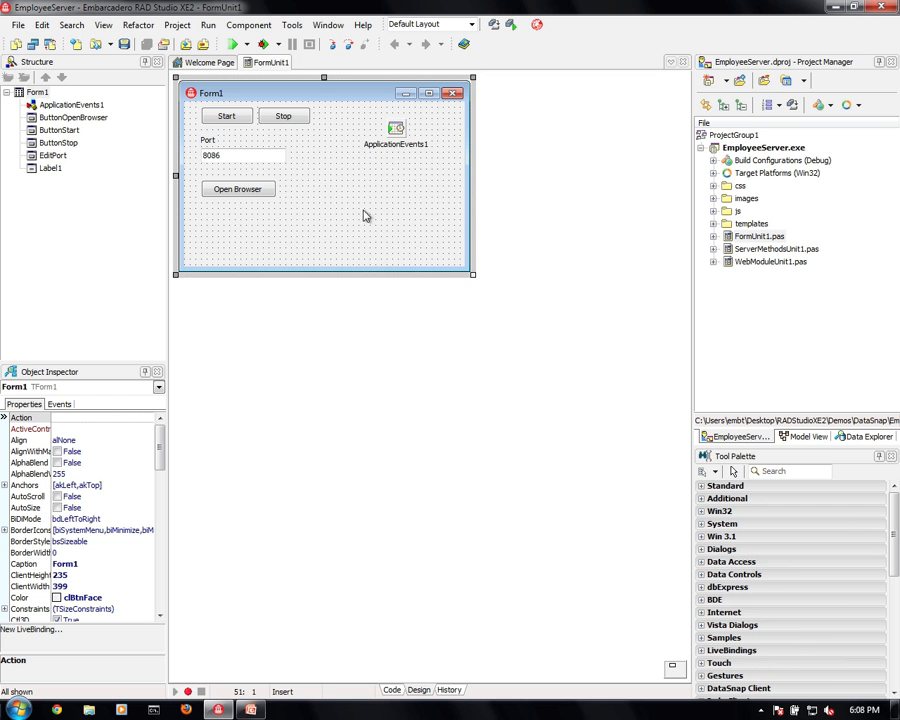
mouse_move(222, 168)
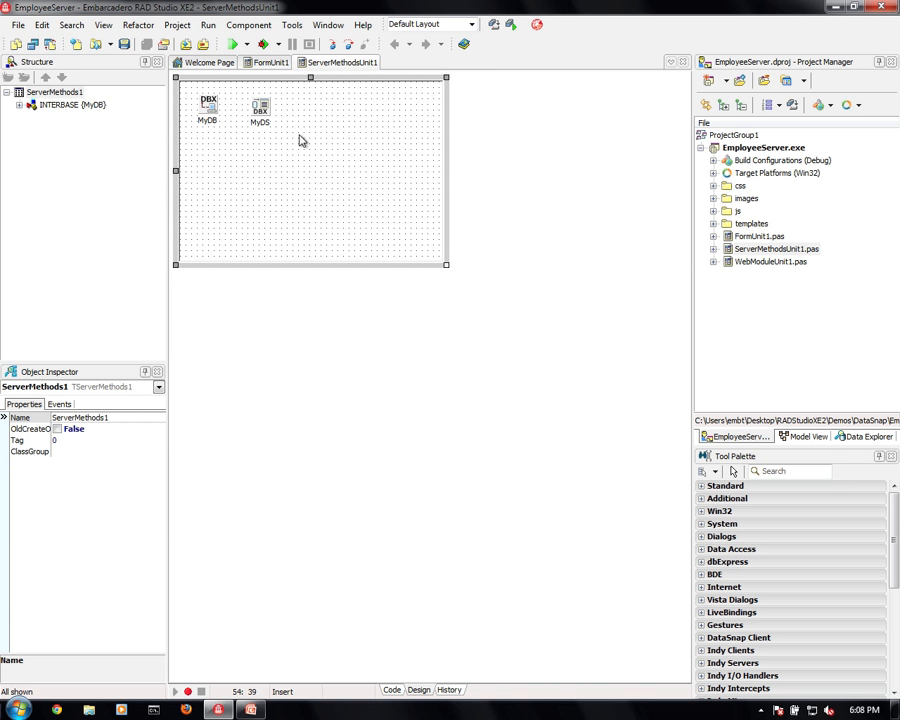
left_click(208, 104)
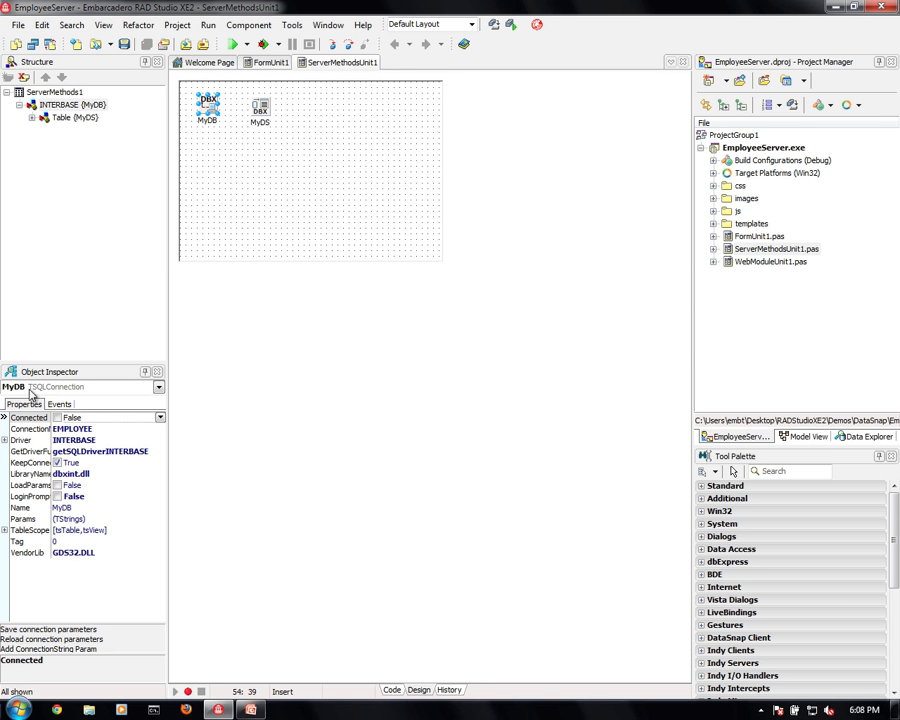
mouse_move(80, 436)
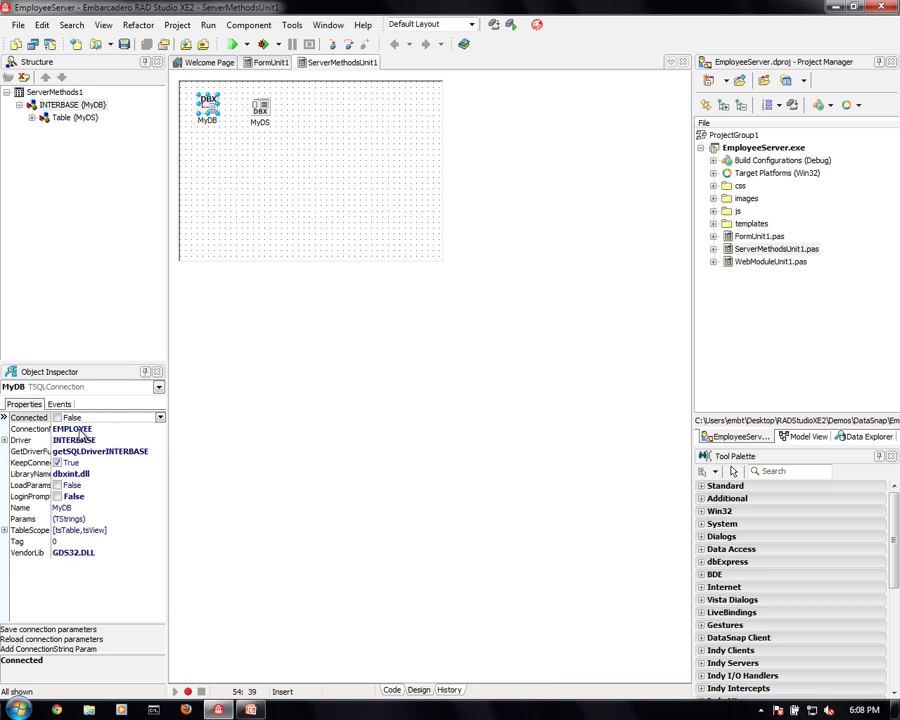
mouse_move(84, 440)
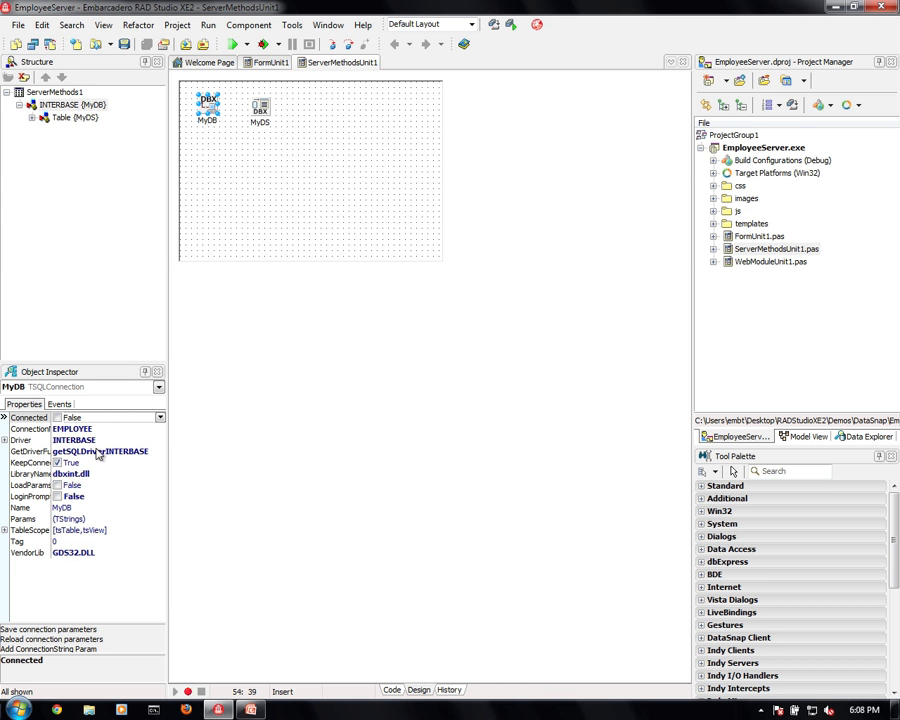
left_click(260, 104)
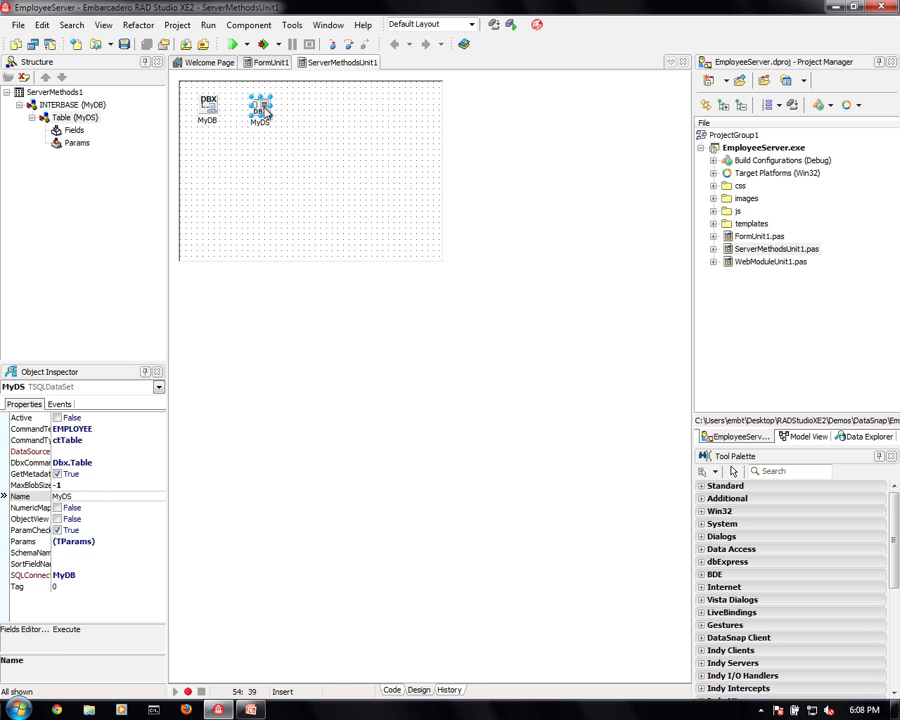
mouse_move(84, 390)
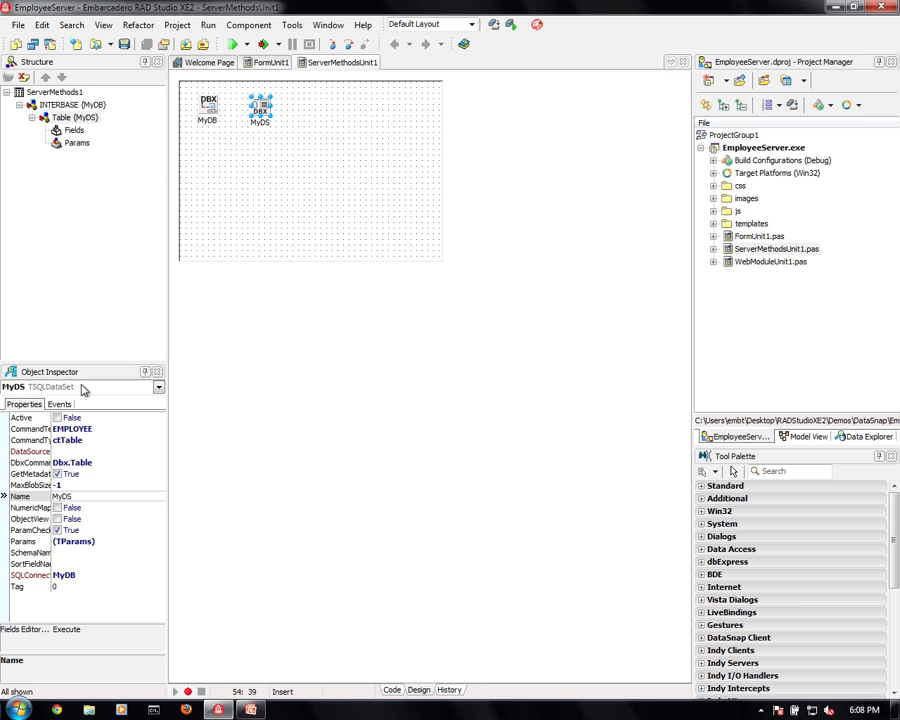
mouse_move(138, 496)
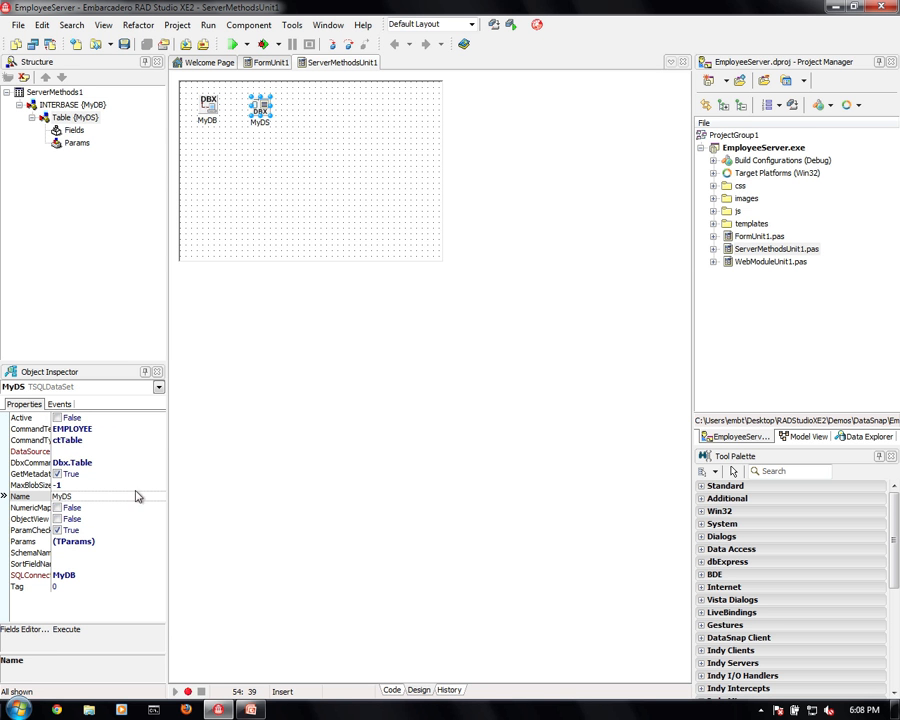
mouse_move(78, 442)
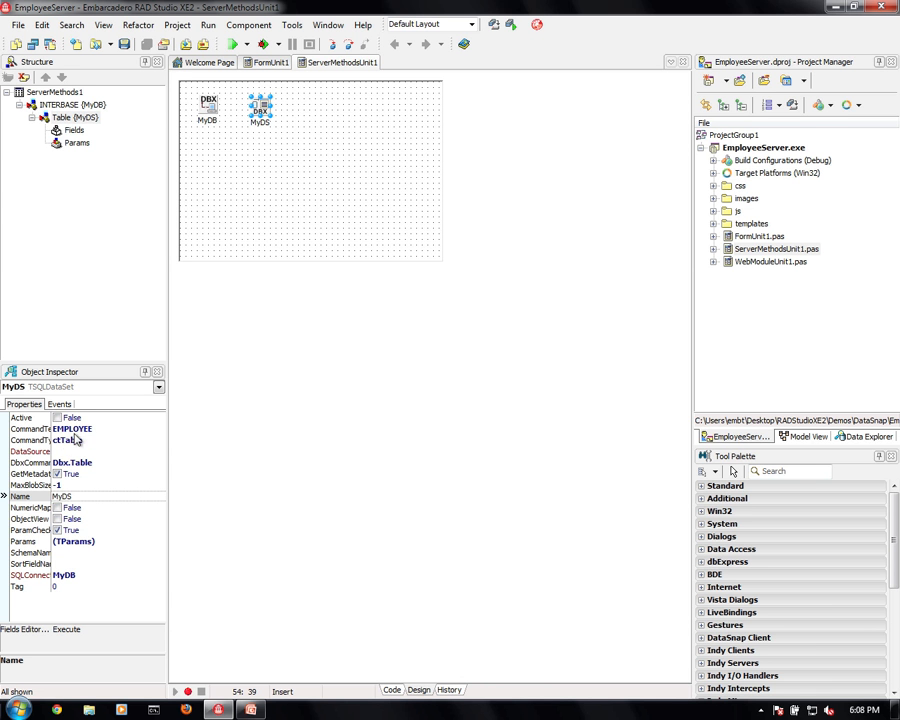
mouse_move(88, 442)
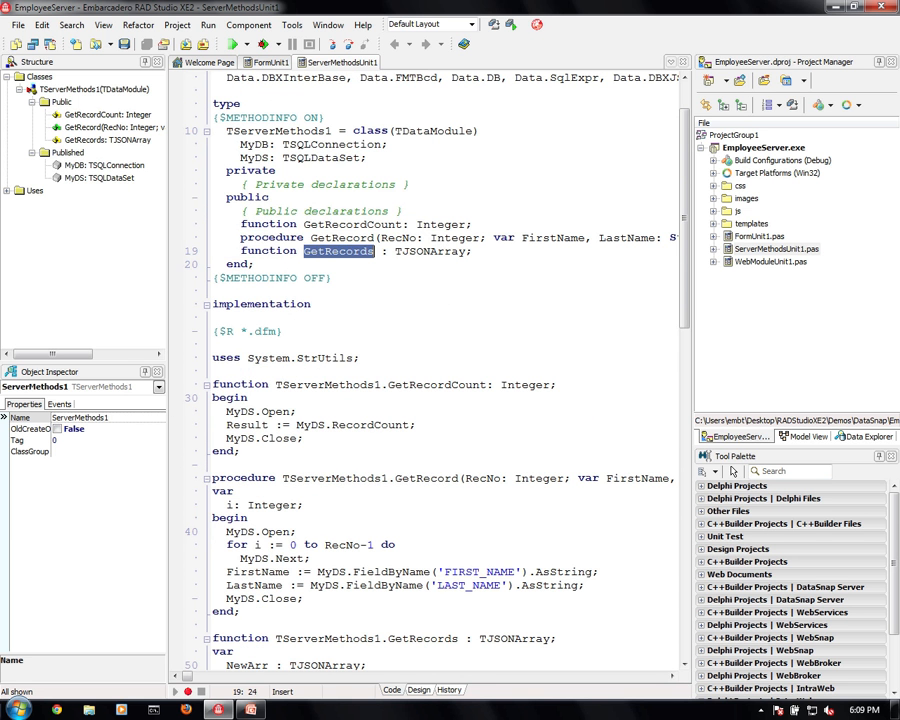
- Review the GetRecords loop, highlighting the end-of-data check and the LAST_NAME field names
scroll("down", 3)
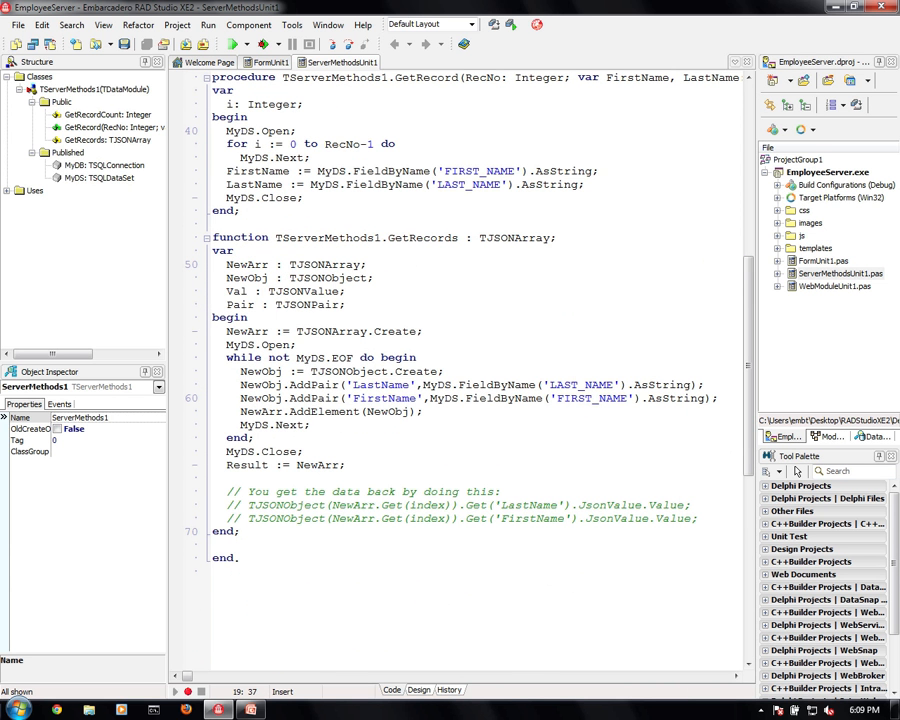
double_click(332, 332)
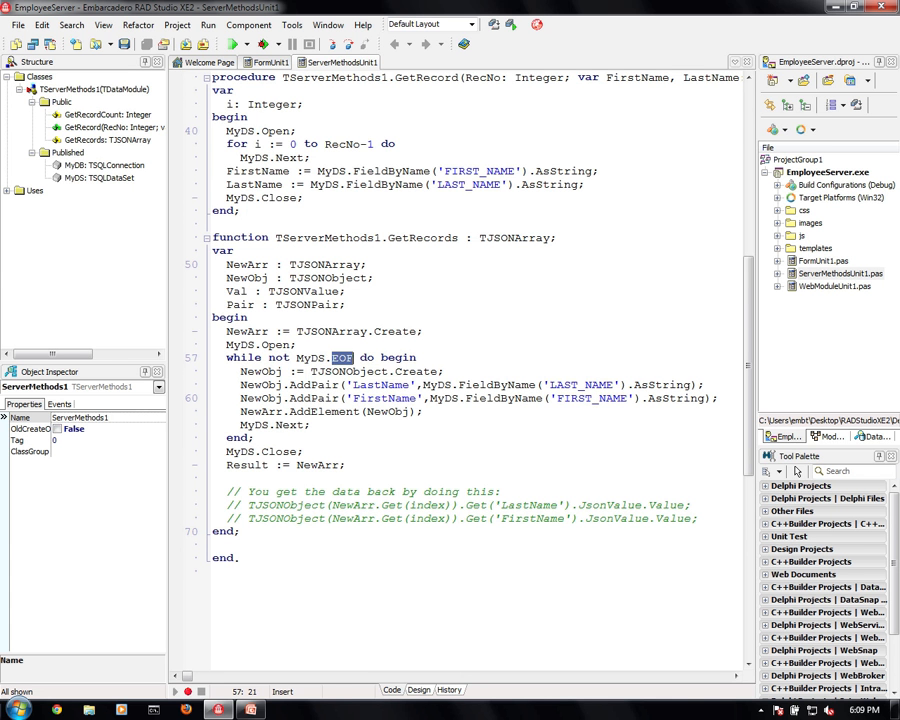
double_click(348, 370)
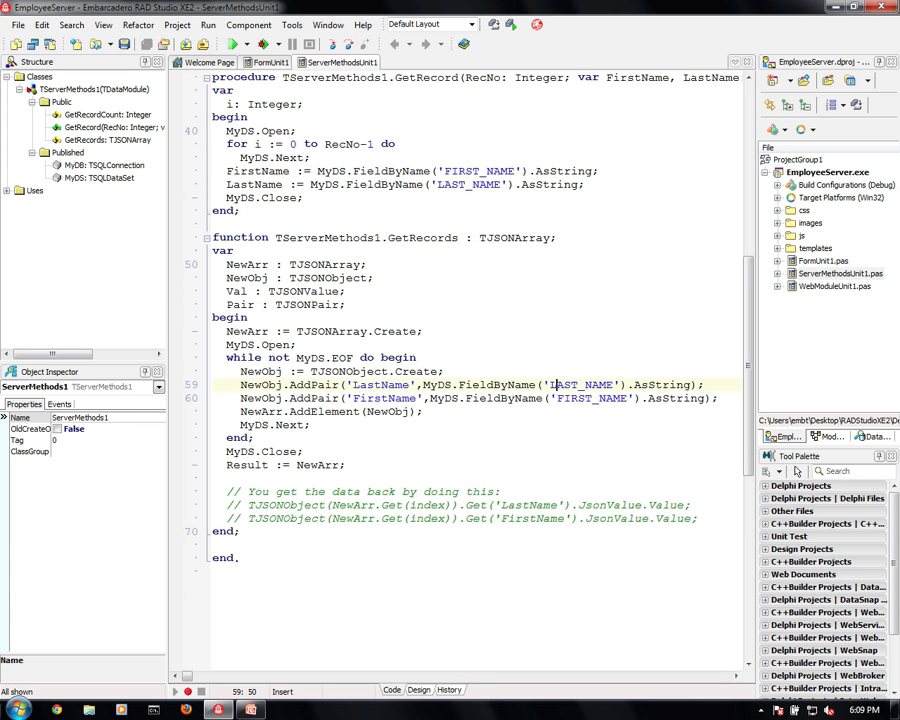
double_click(580, 384)
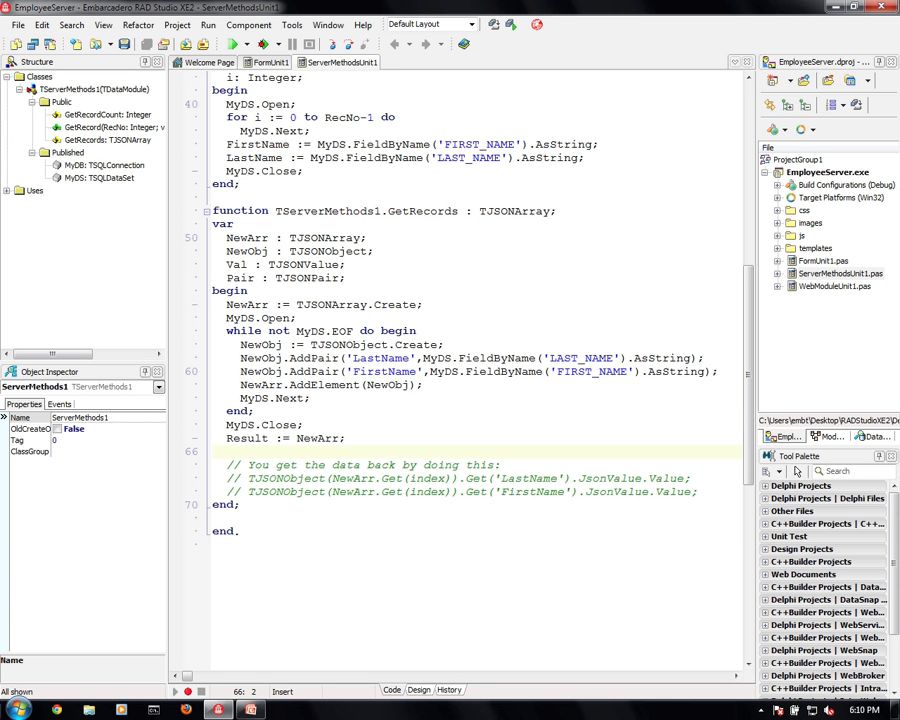
- Run the EmployeeServer and launch its server function test page in the browser
left_click(220, 452)
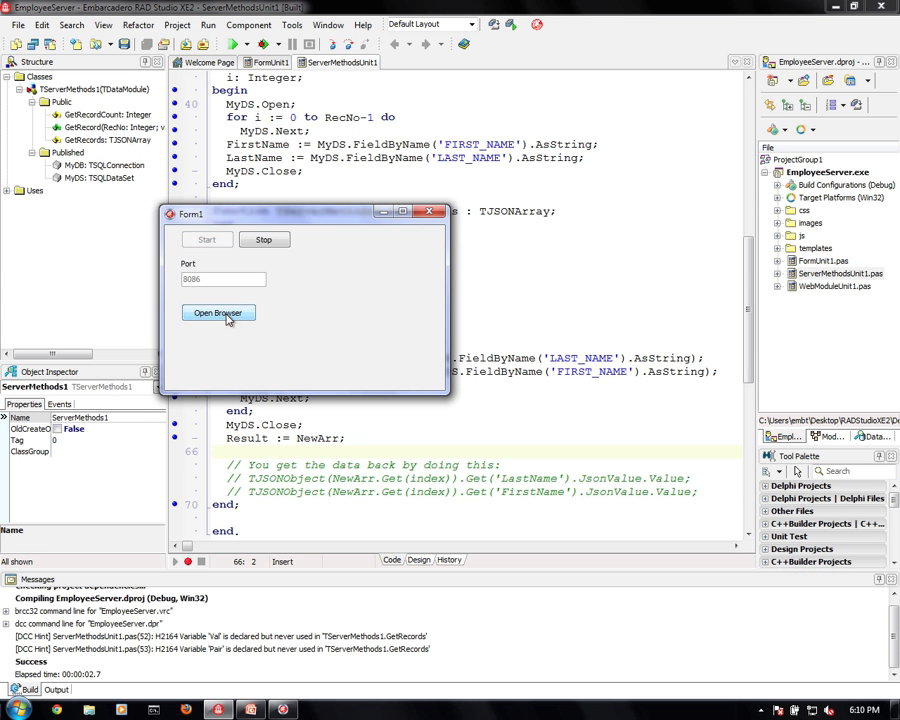
left_click(218, 312)
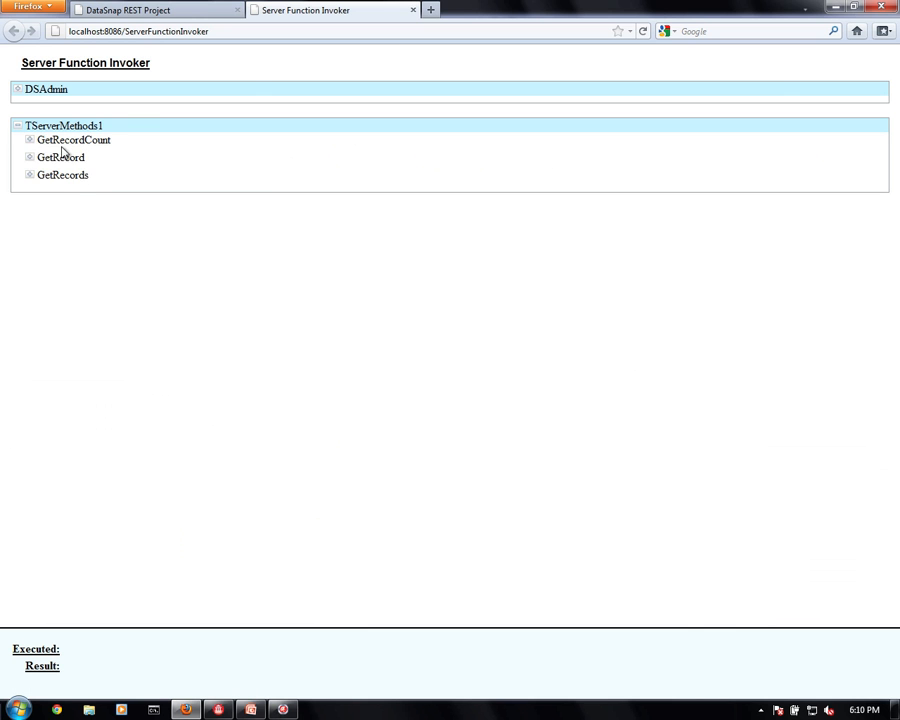
- Execute GetRecordCount (returns 42) and GetRecord for record 0
left_click(74, 140)
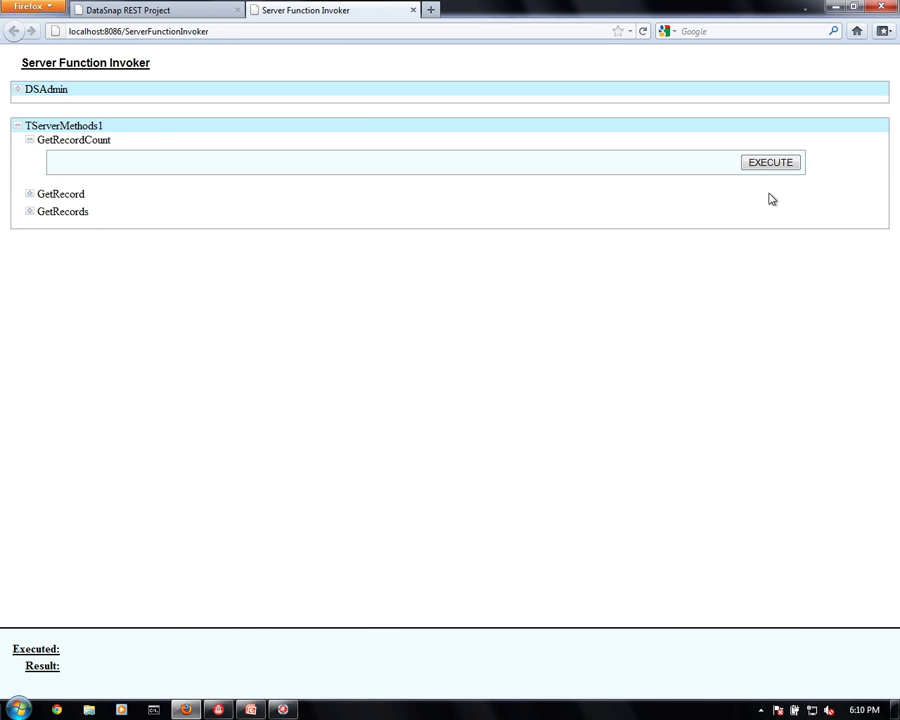
left_click(770, 162)
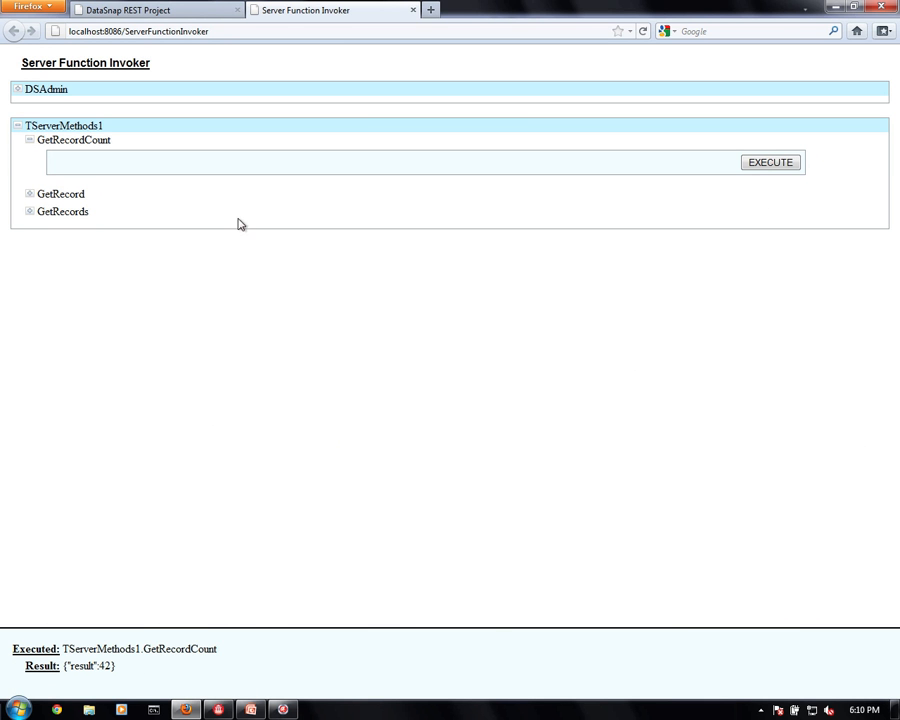
left_click(62, 192)
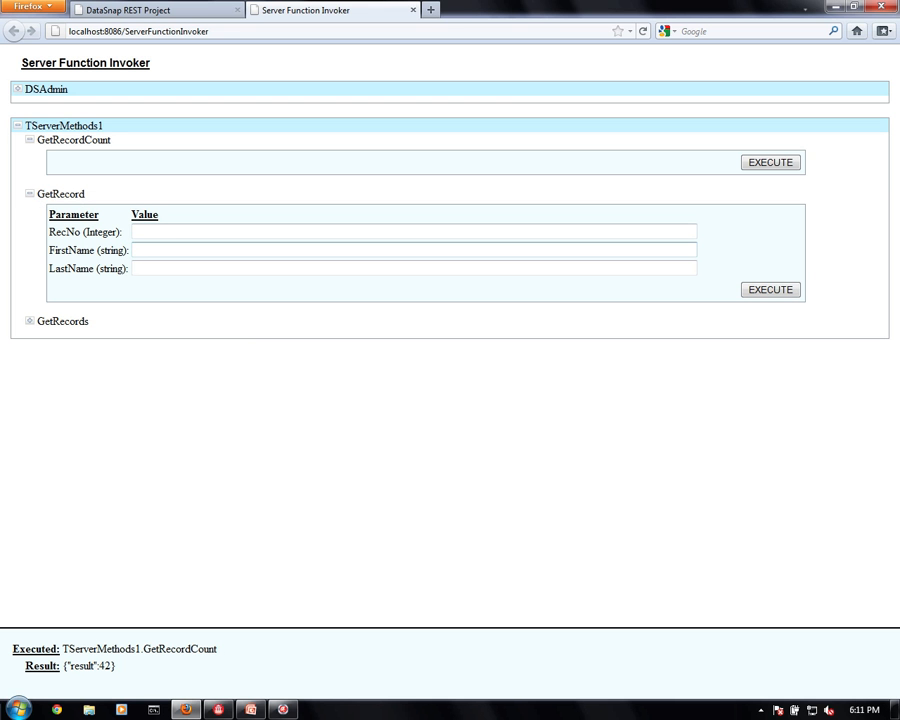
left_click(768, 288)
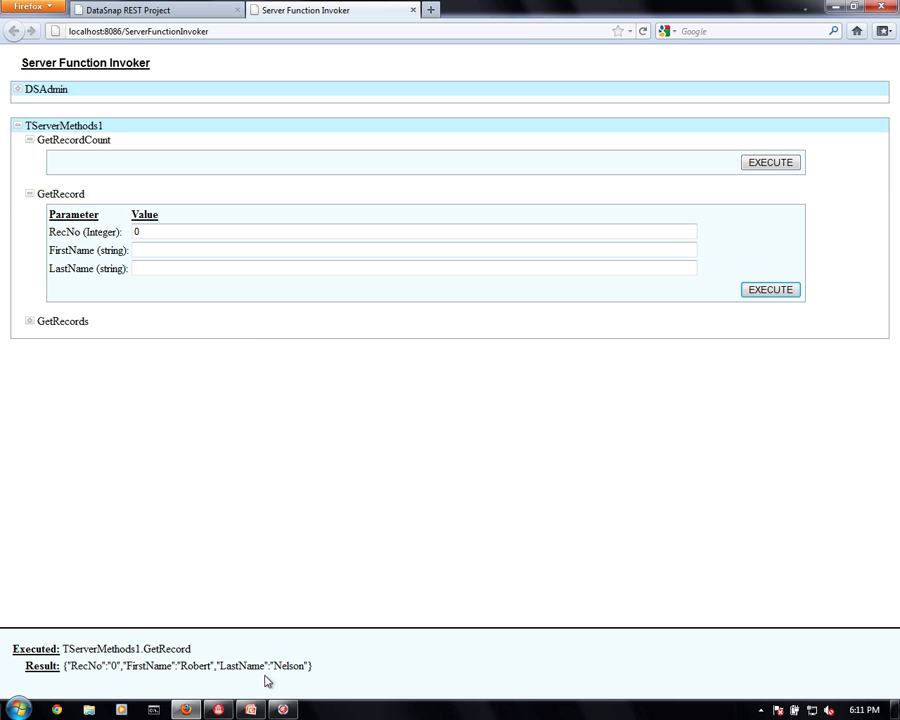
double_click(290, 664)
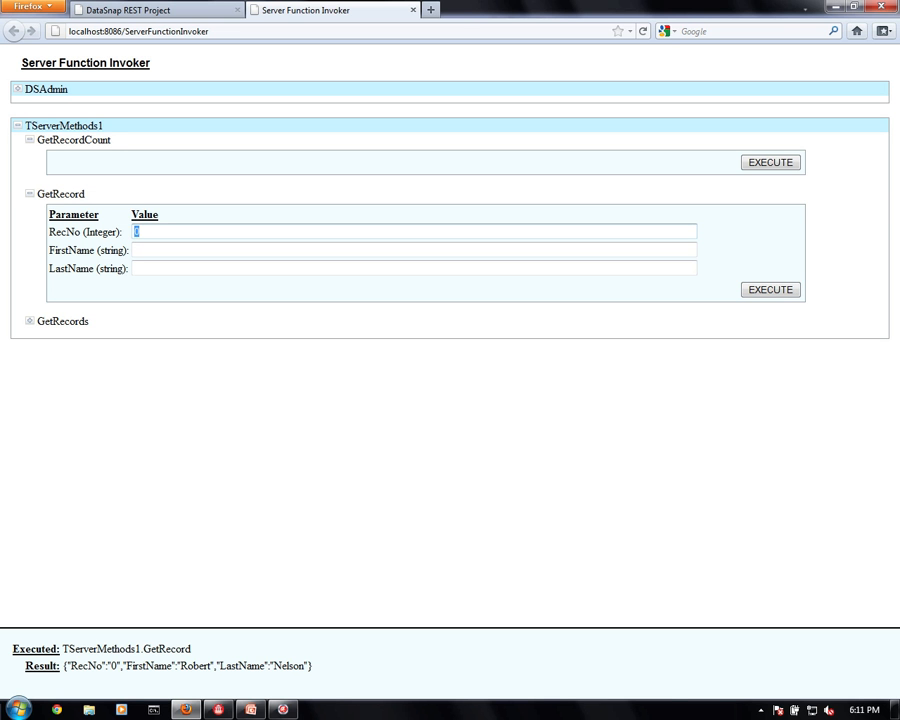
type("41")
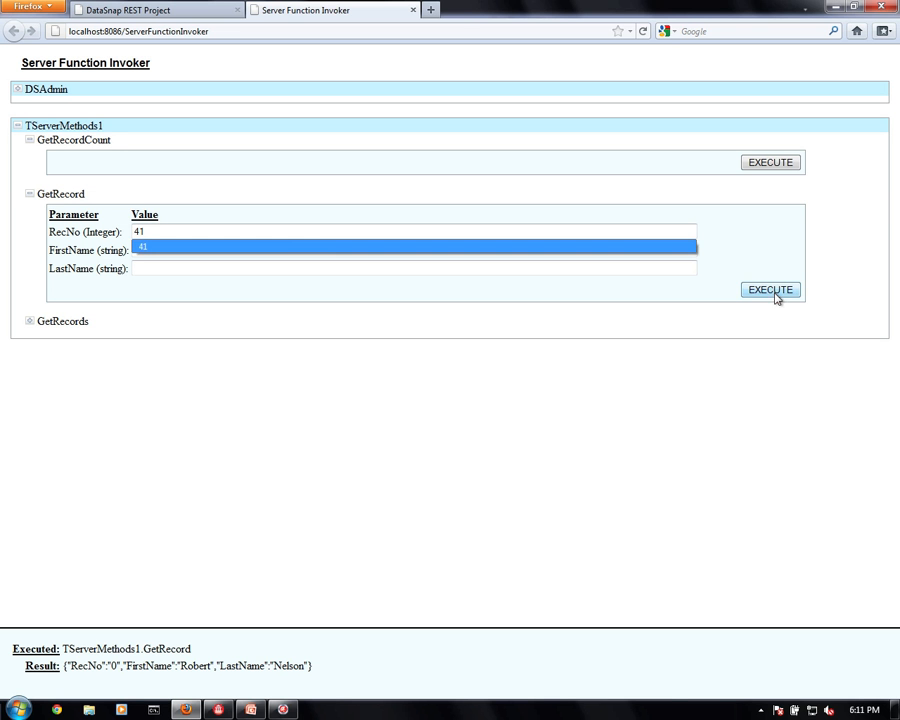
left_click(768, 288)
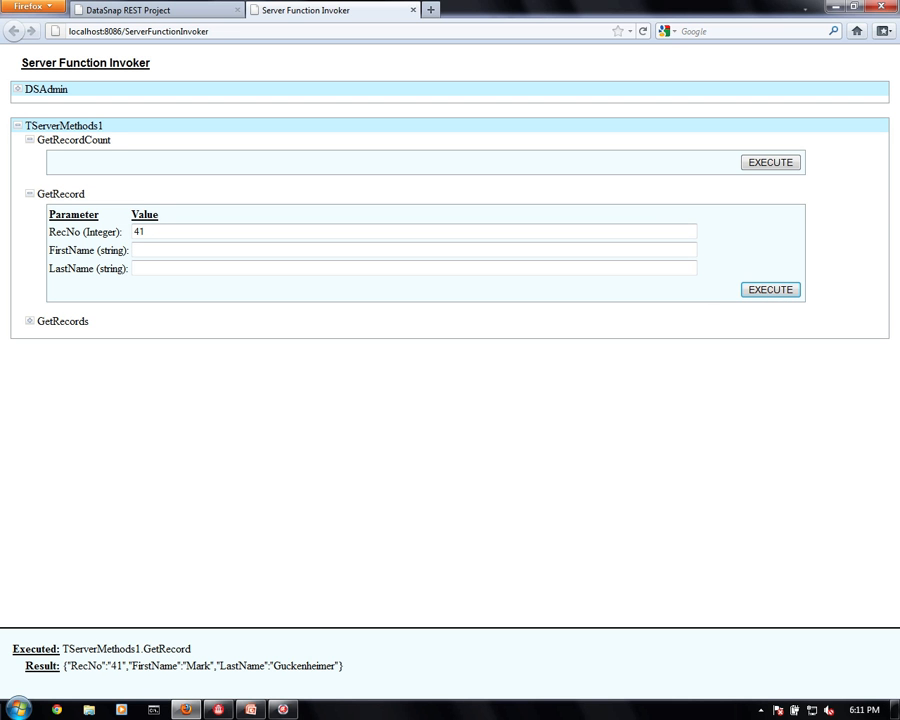
left_click(30, 320)
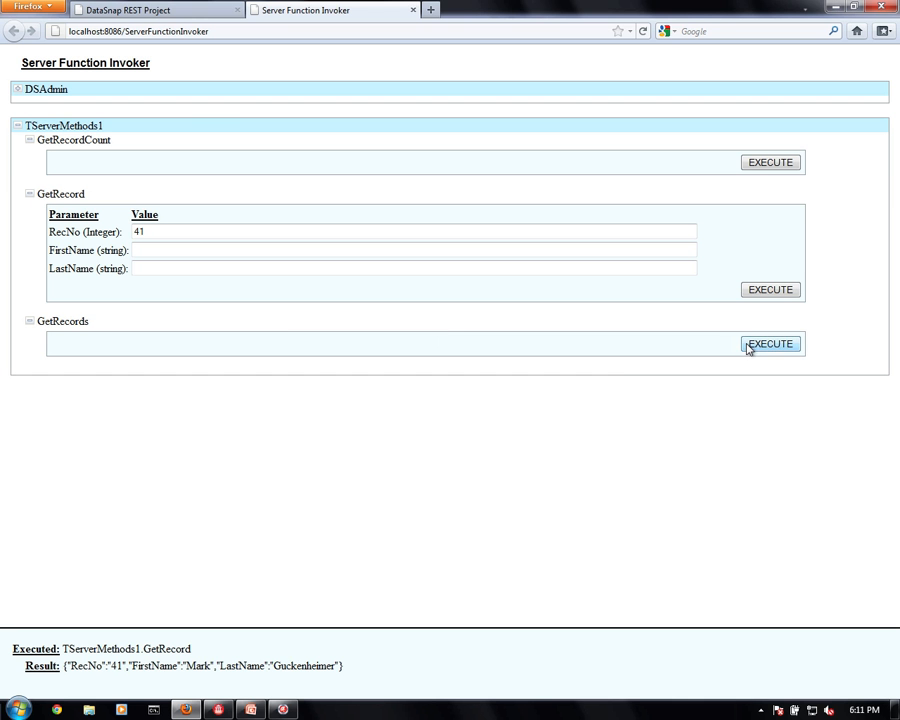
left_click(768, 344)
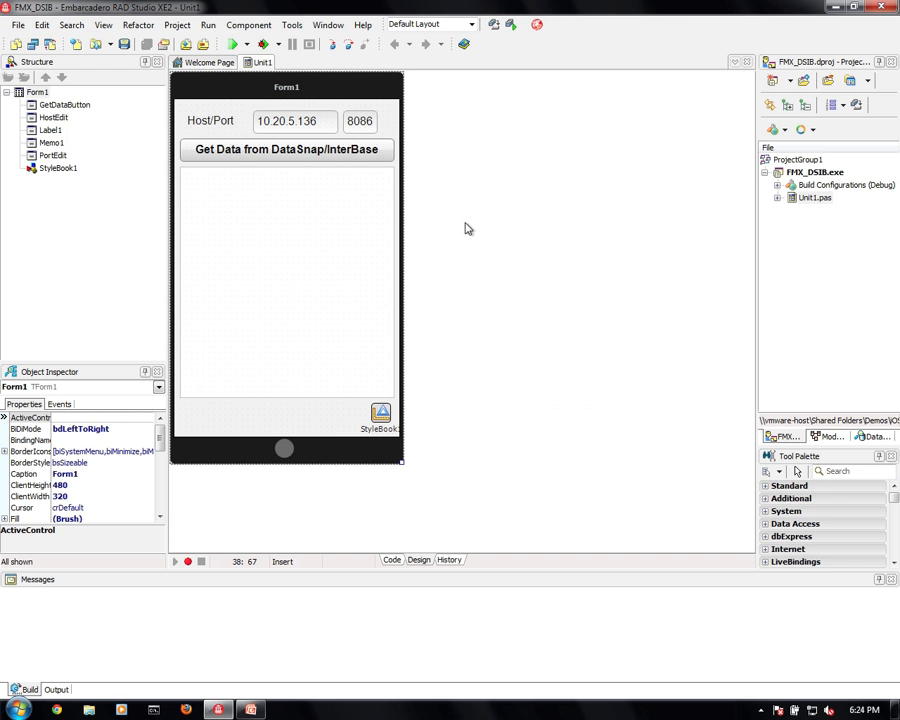
mouse_move(212, 584)
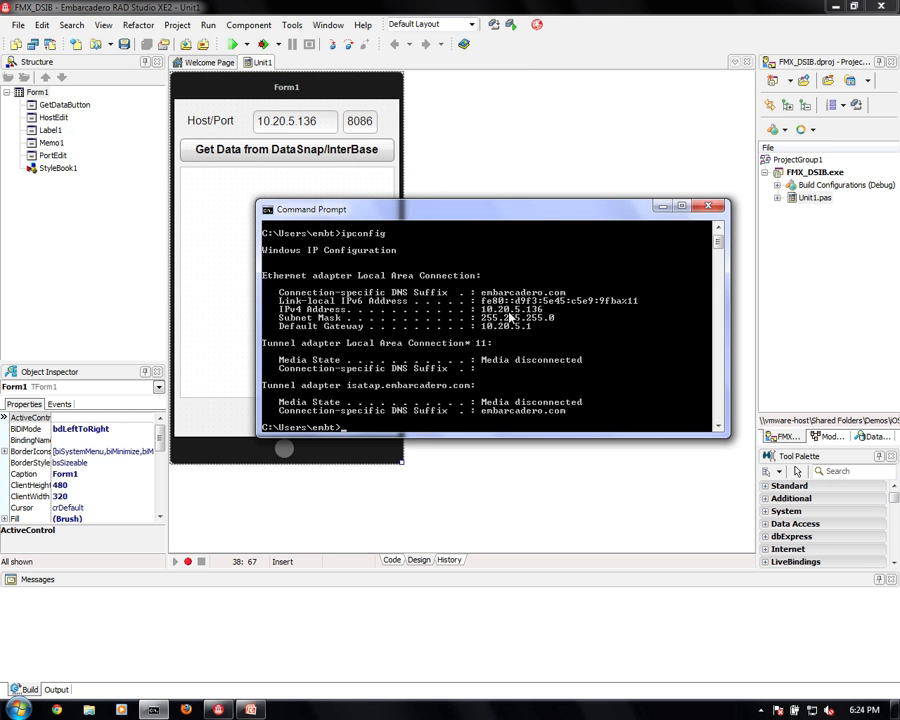
mouse_move(548, 318)
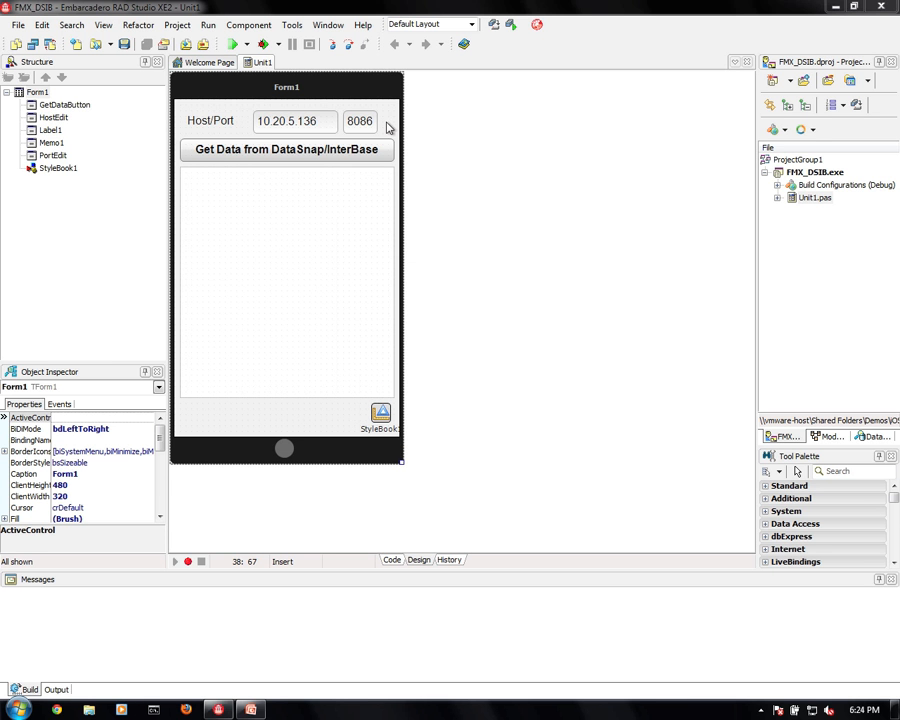
mouse_move(316, 156)
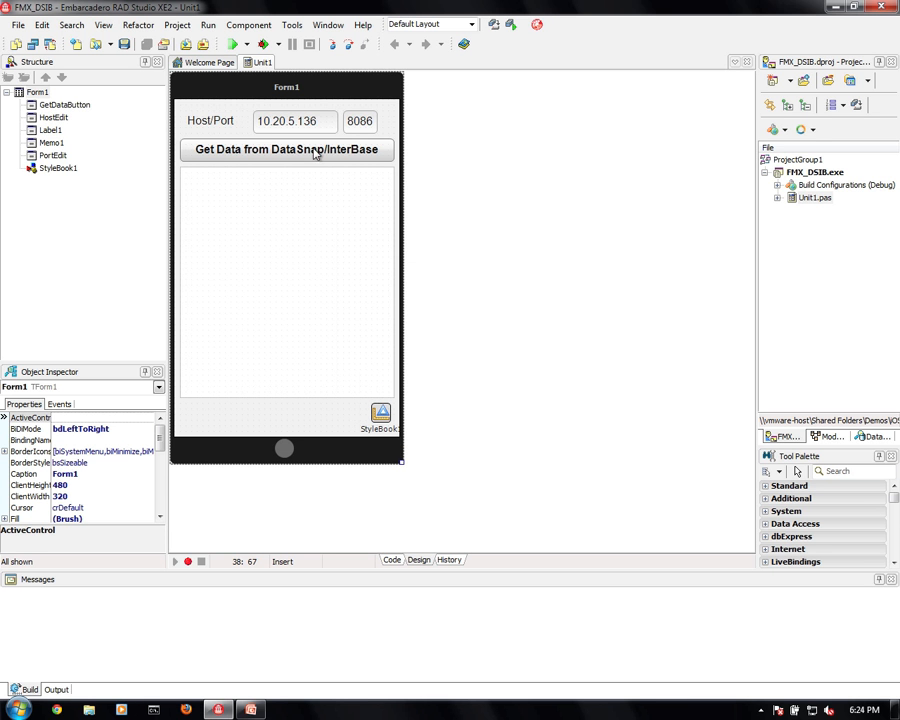
mouse_move(290, 168)
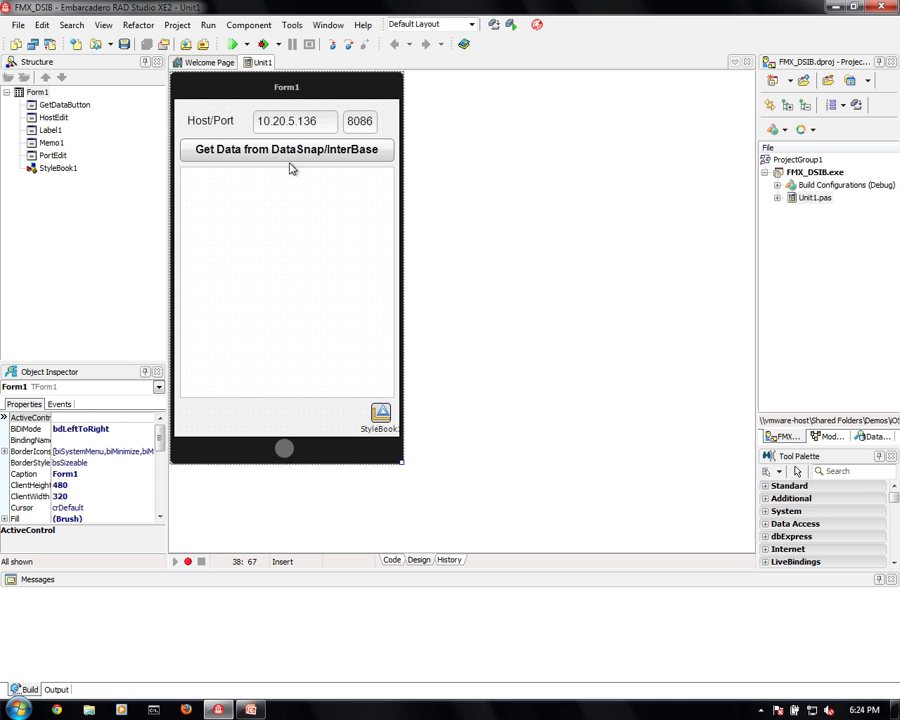
mouse_move(284, 160)
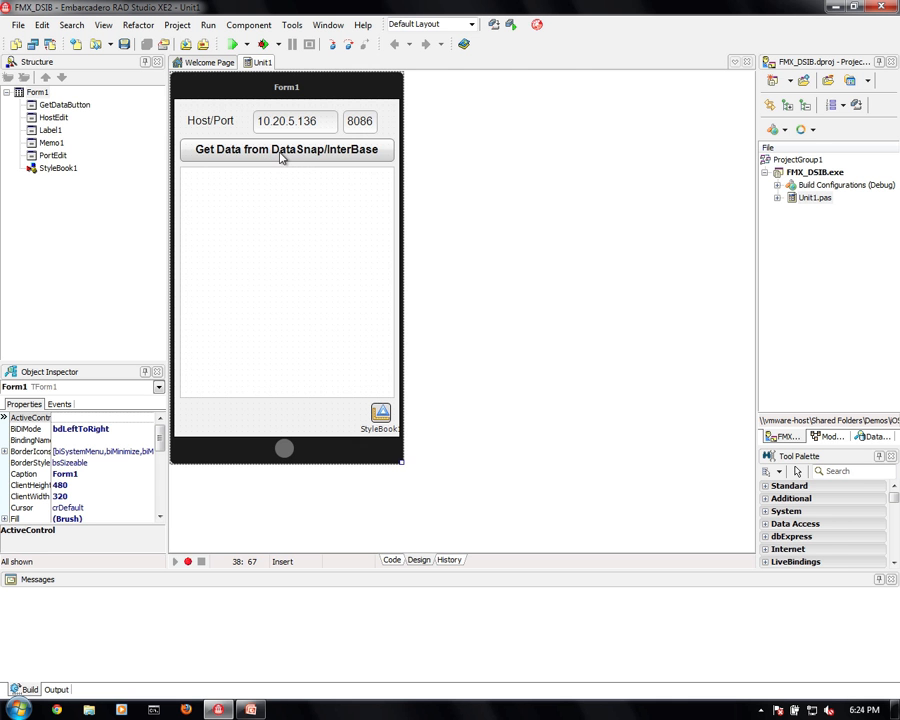
- Show the Get Data button's GetDataButtonClick handler in the code editor
double_click(288, 148)
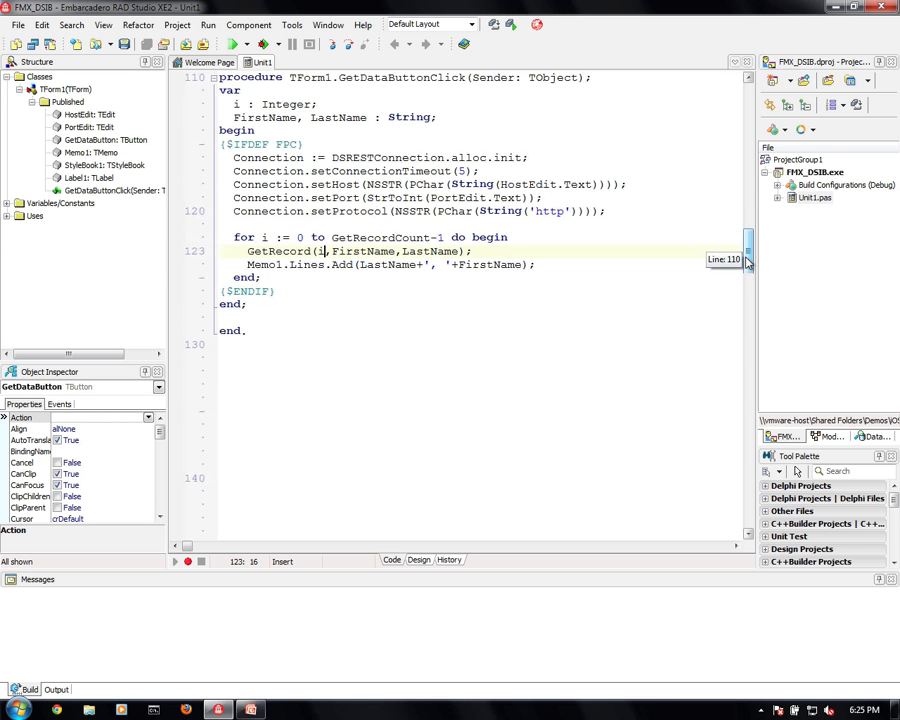
scroll("down", 3)
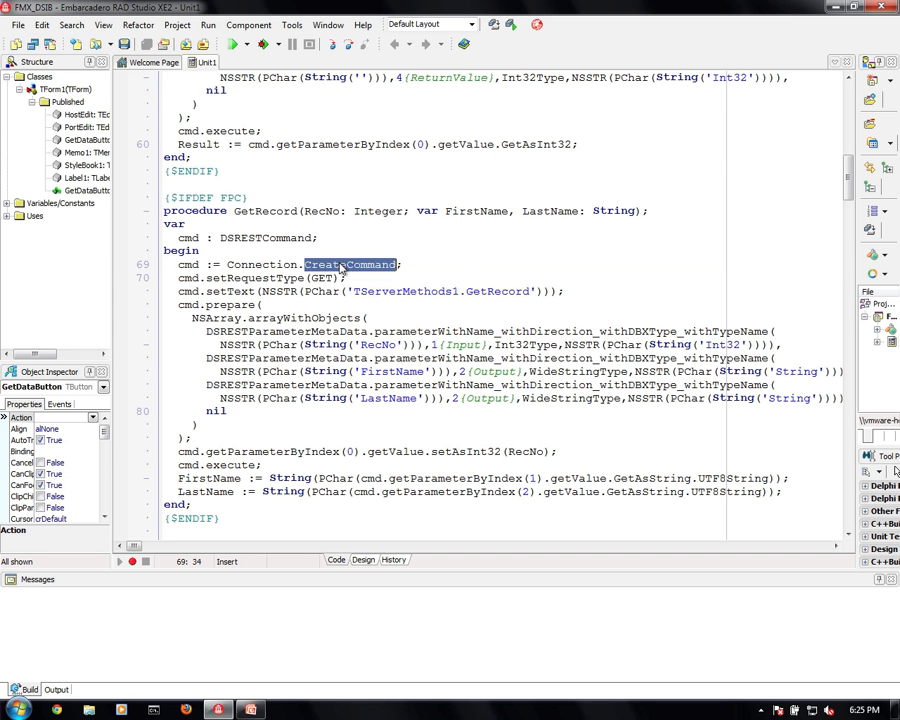
double_click(320, 278)
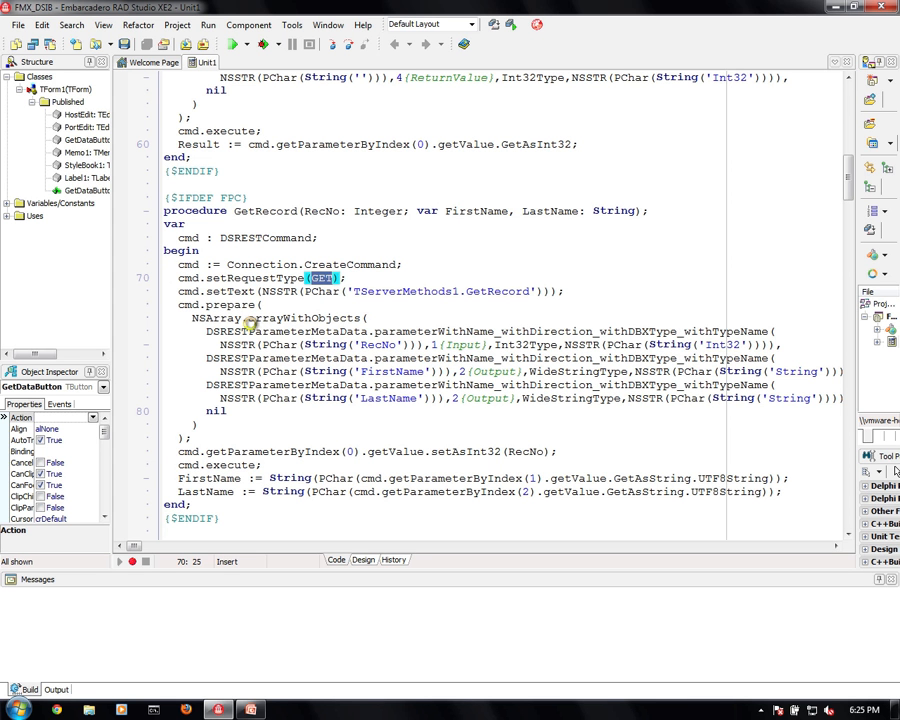
double_click(378, 344)
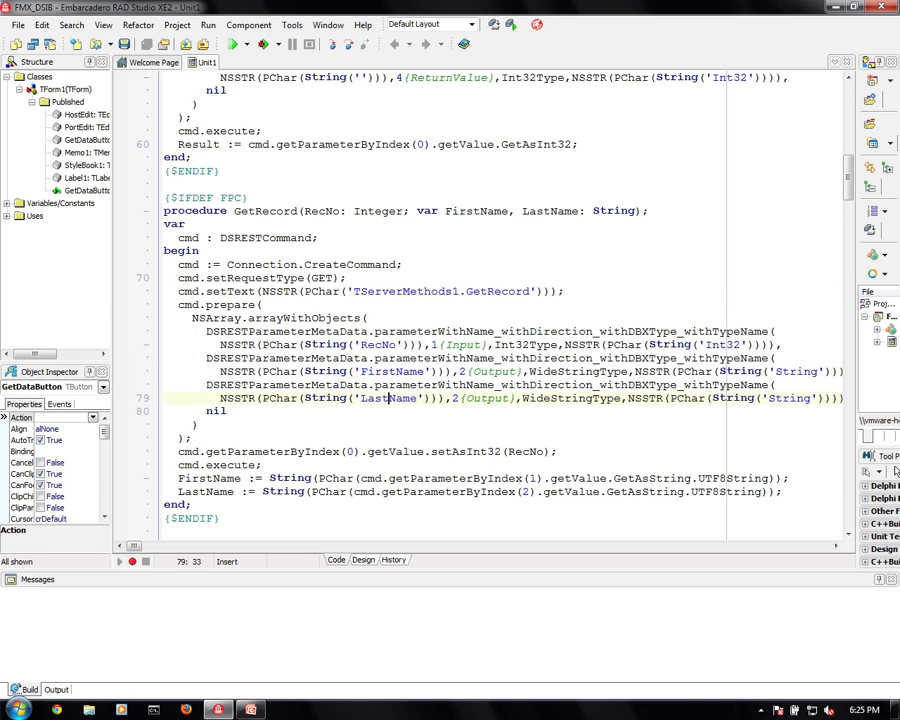
double_click(388, 398)
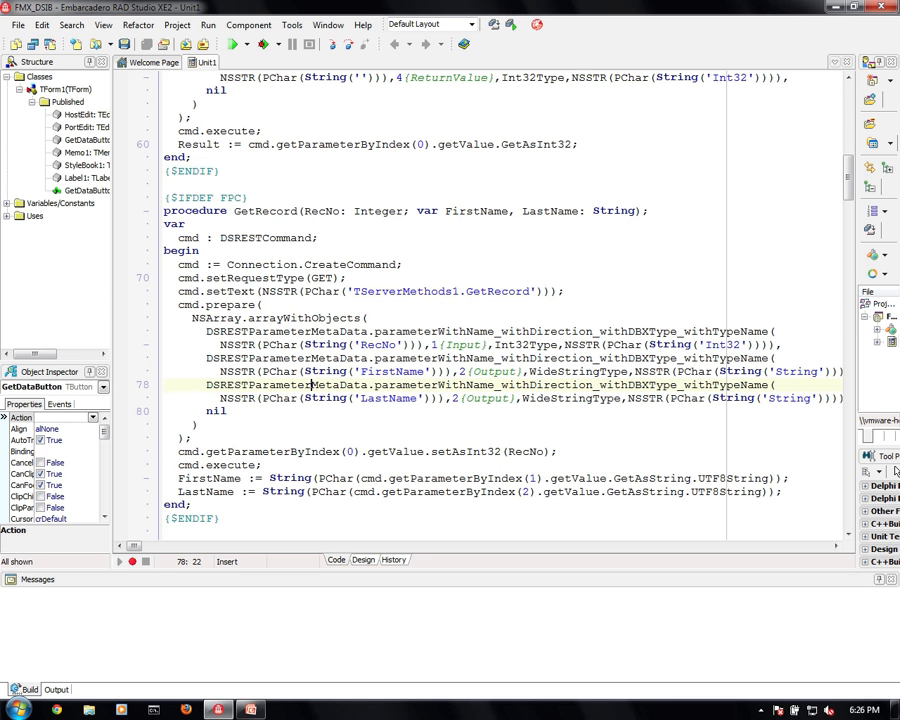
double_click(272, 452)
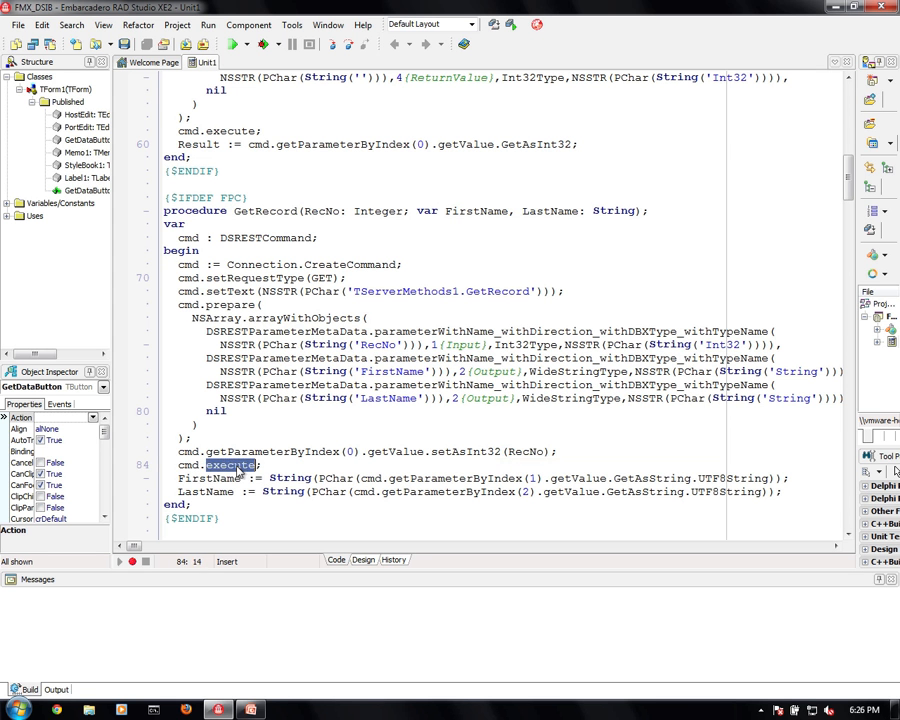
left_click(260, 464)
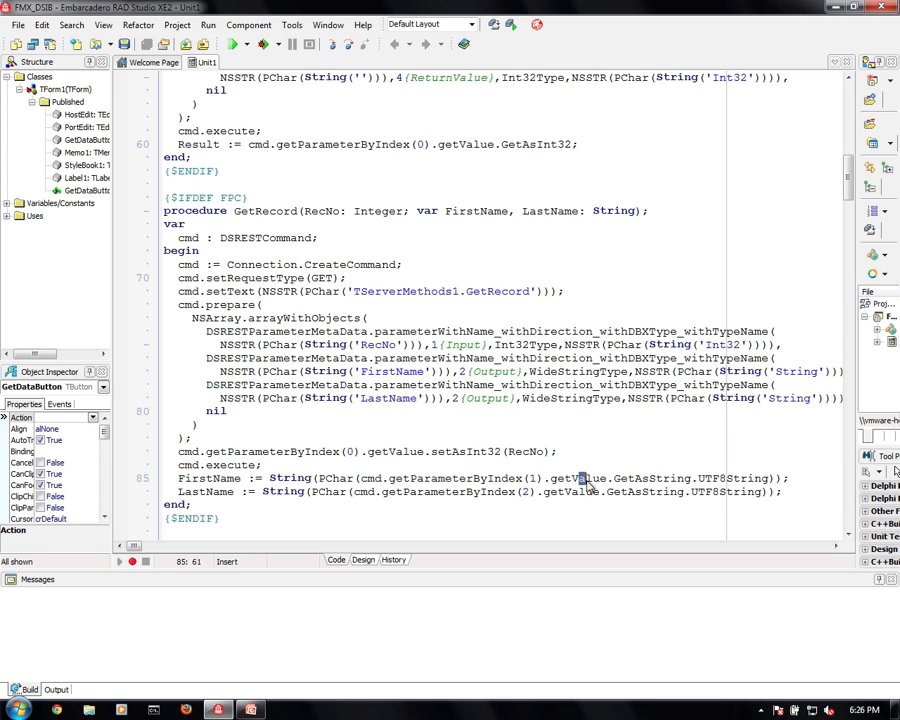
double_click(652, 478)
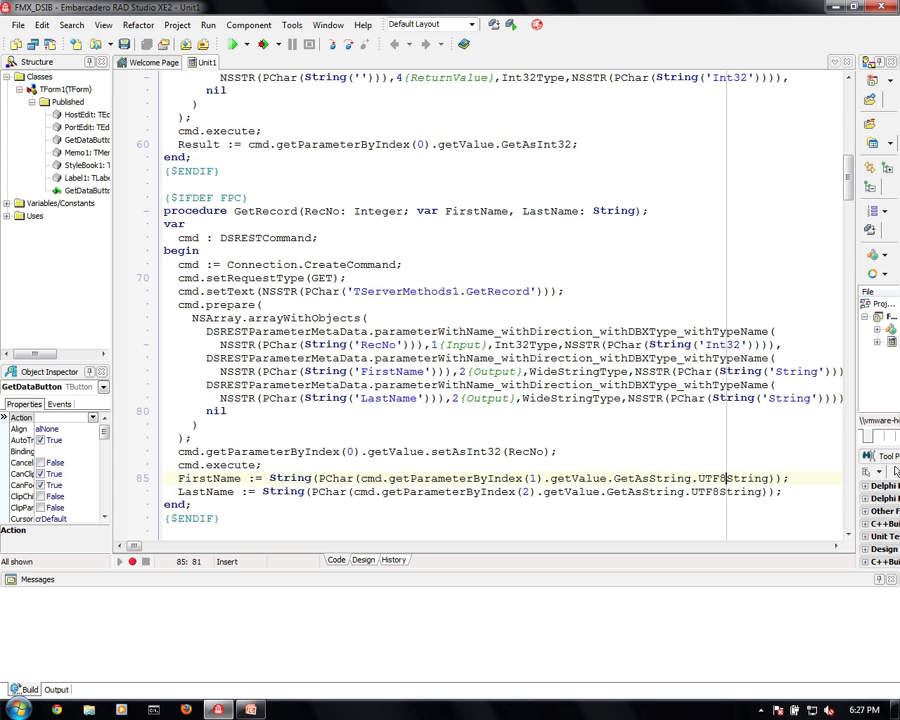
scroll("down", 3)
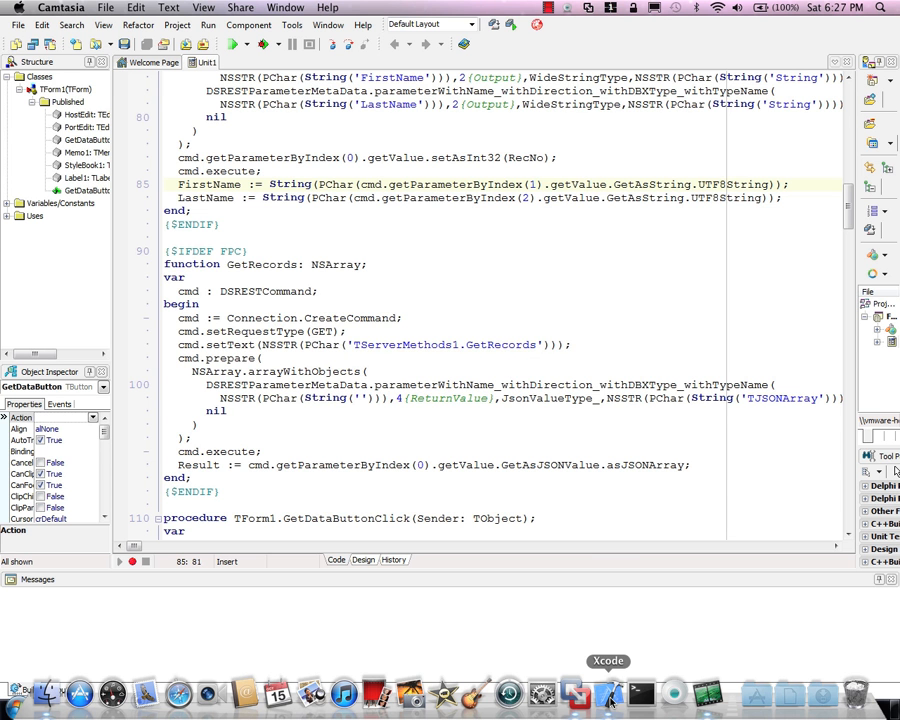
- Bring Xcode forward and build/run FMX_DSIB in the iPhone 4.3 Simulator
left_click(608, 692)
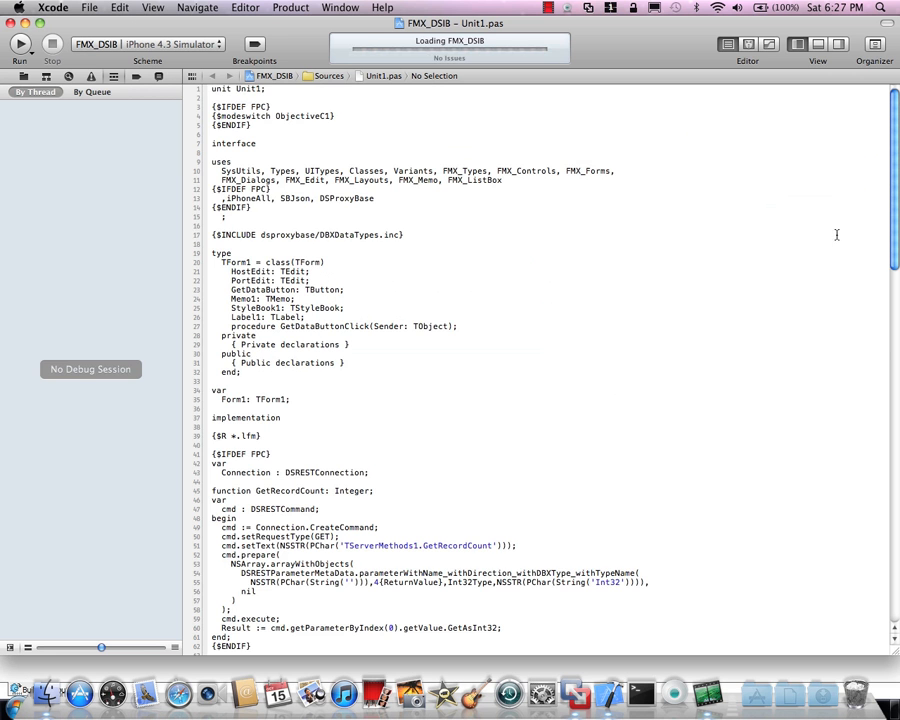
scroll("down", 3)
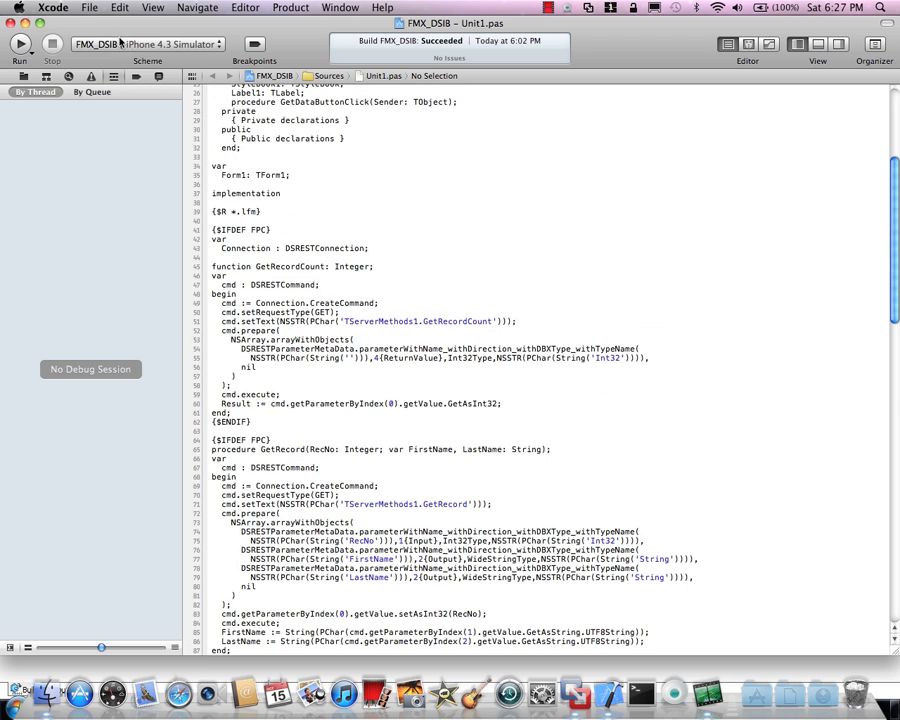
left_click(20, 44)
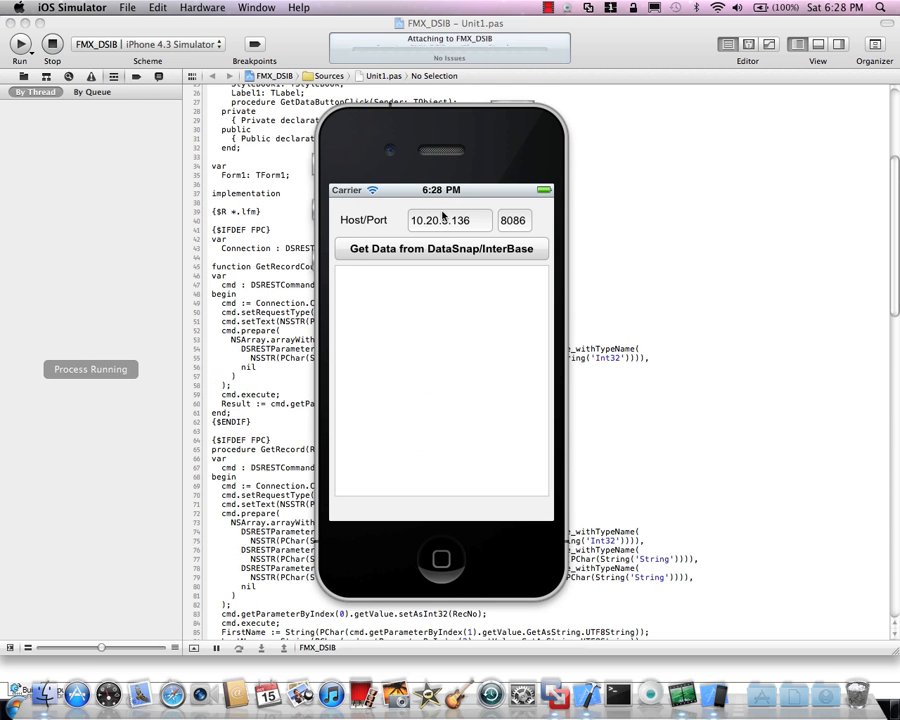
left_click(440, 248)
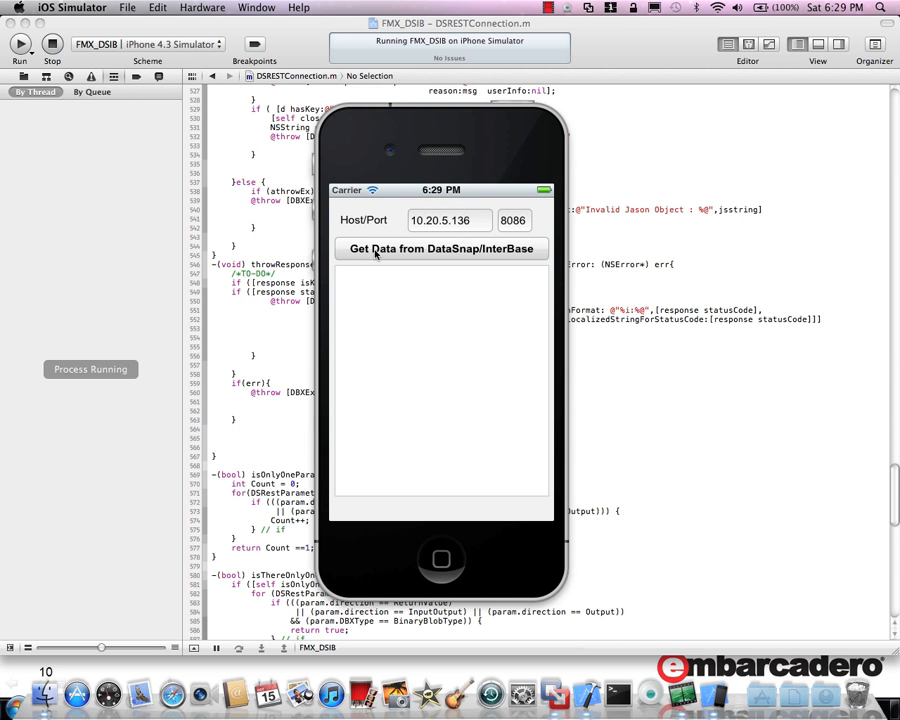
left_click(440, 248)
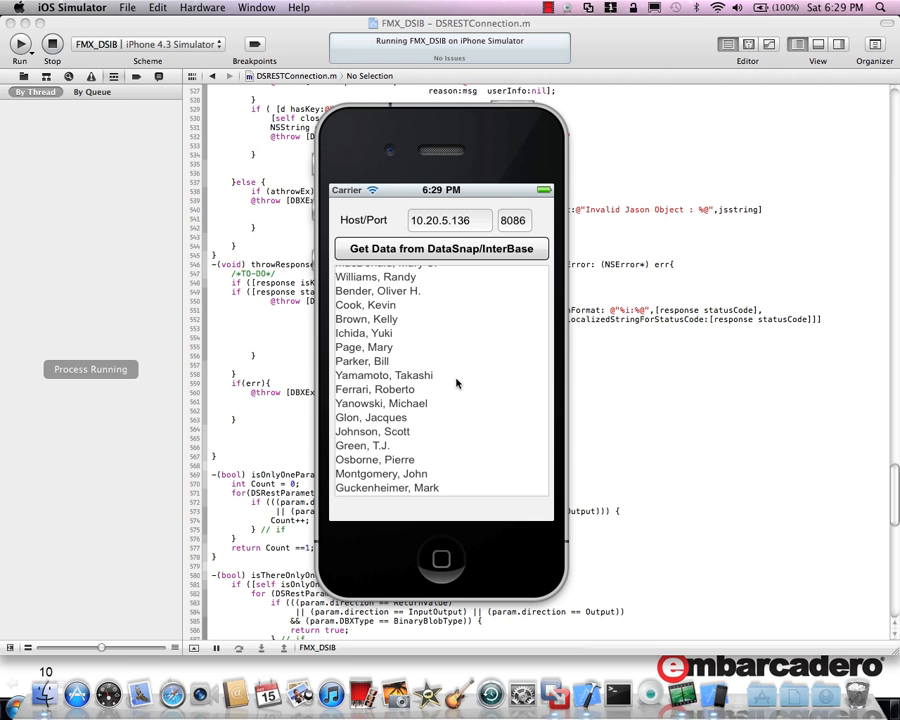
mouse_move(360, 456)
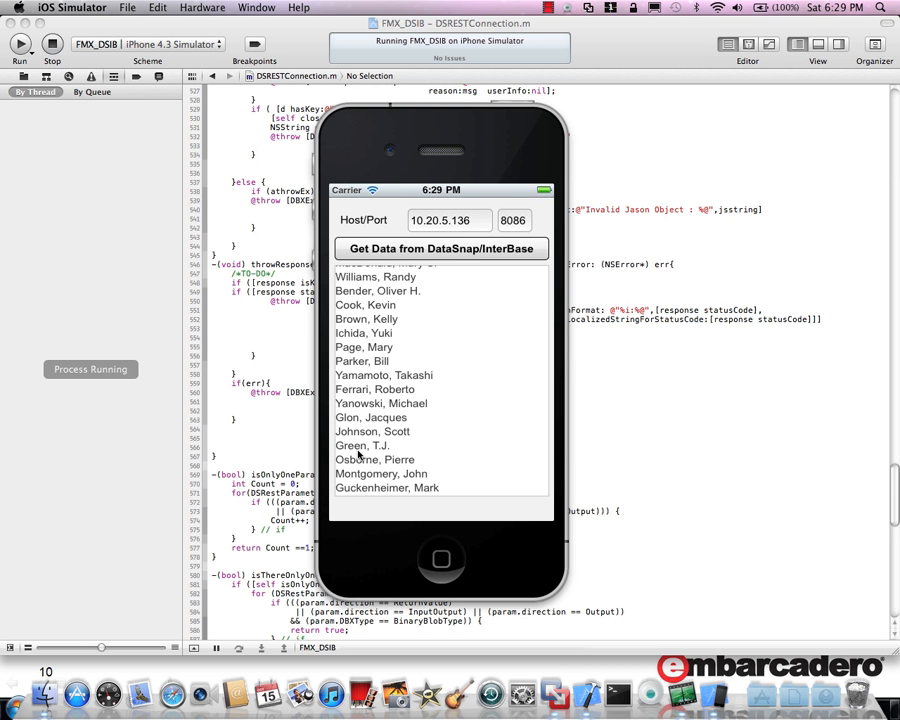
mouse_move(352, 390)
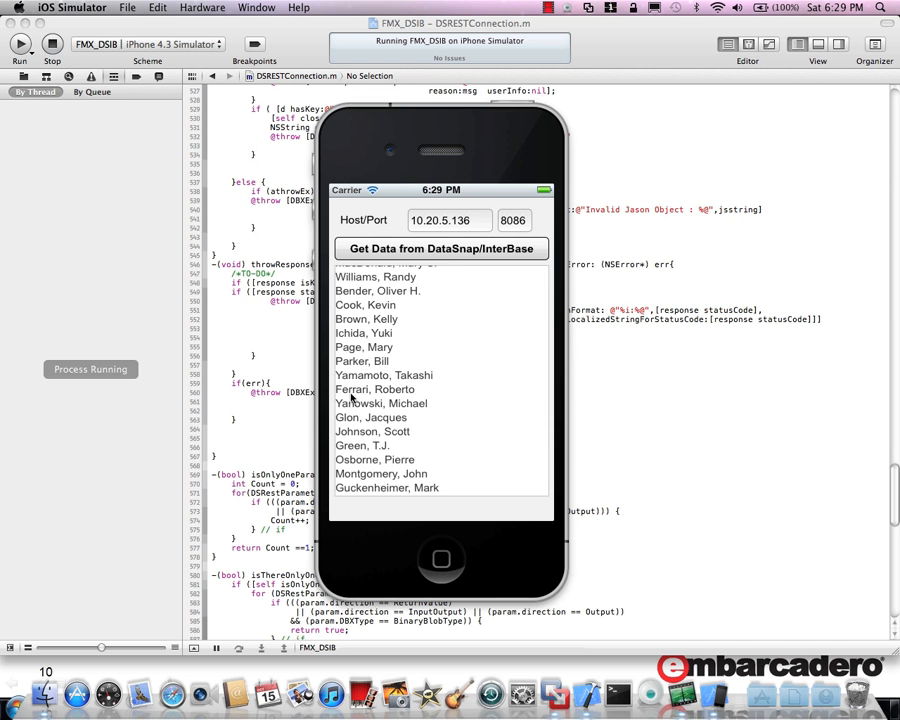